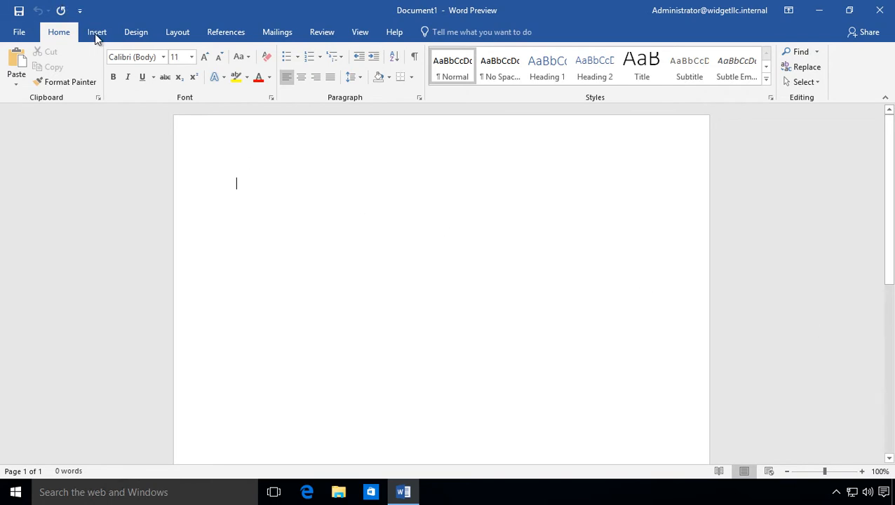
Switch the ribbon to the Insert tab of the blank document.
click(97, 32)
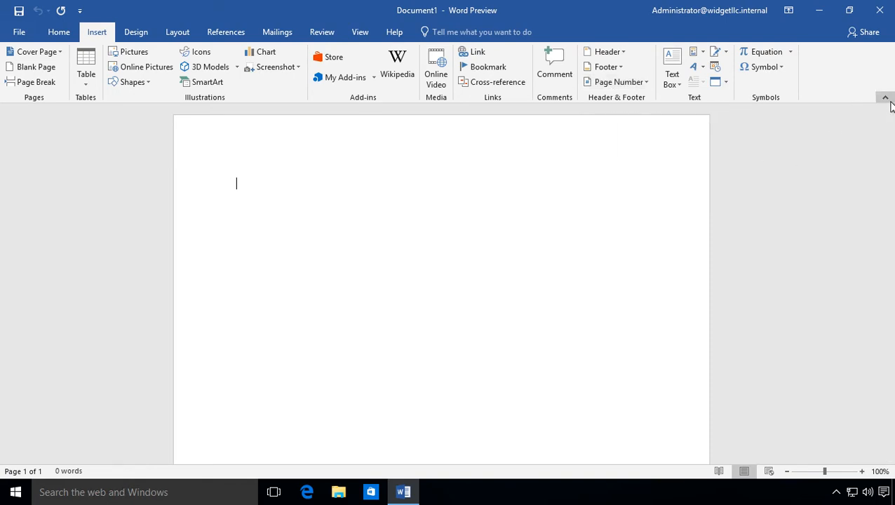
mouse_move(885, 98)
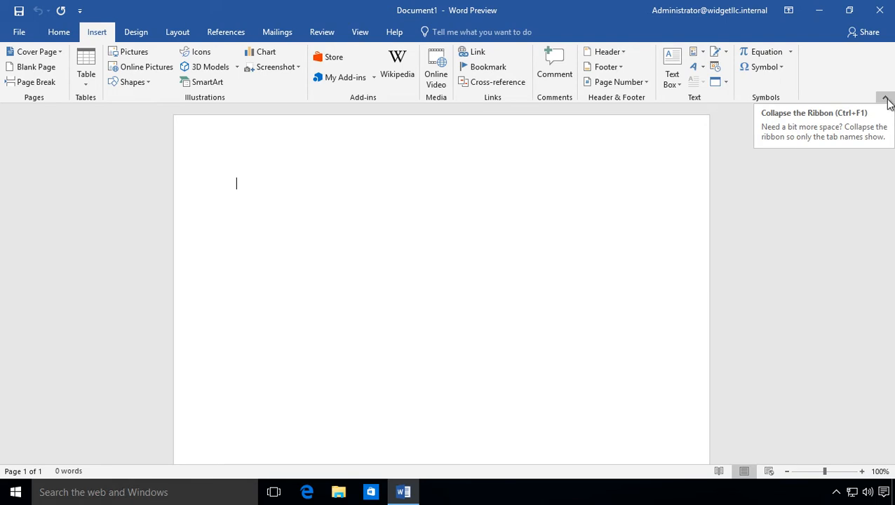
click(885, 102)
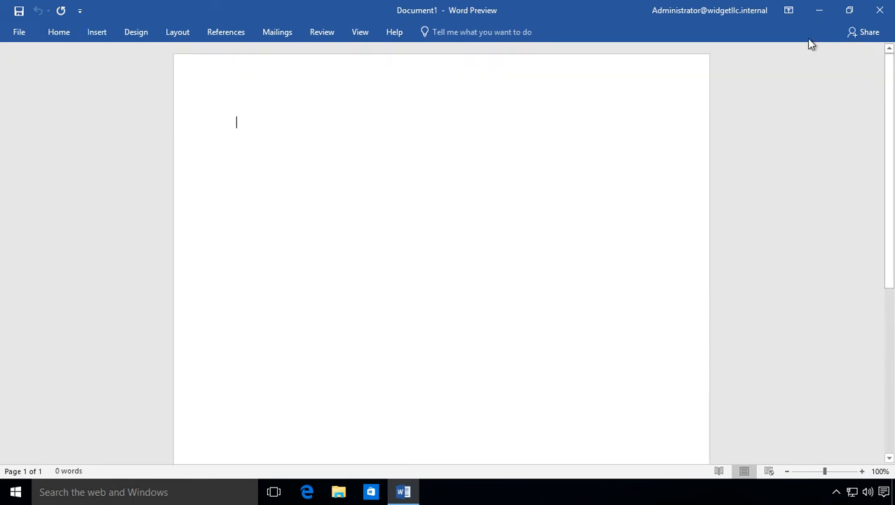
mouse_move(788, 9)
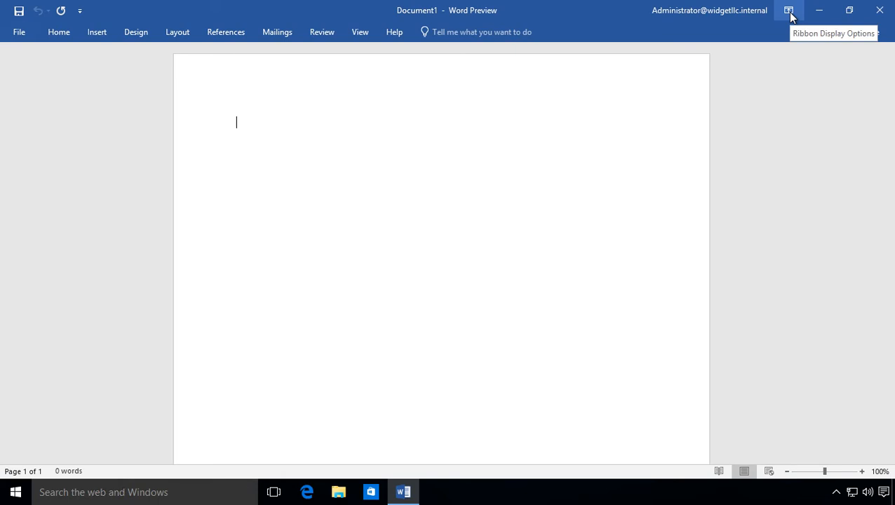
click(788, 10)
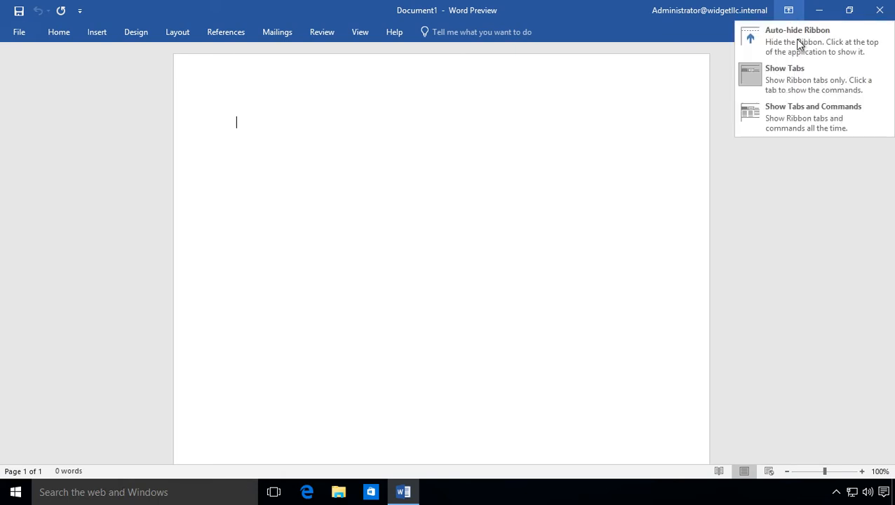
click(813, 106)
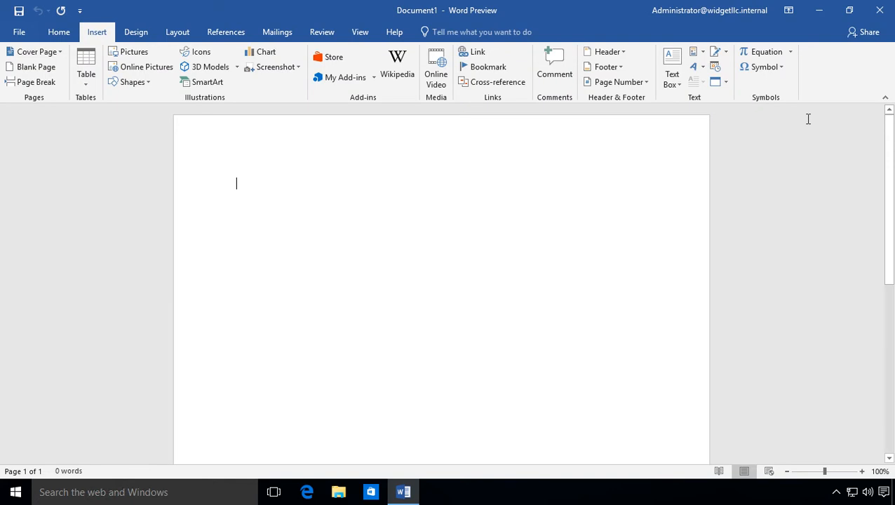
click(788, 10)
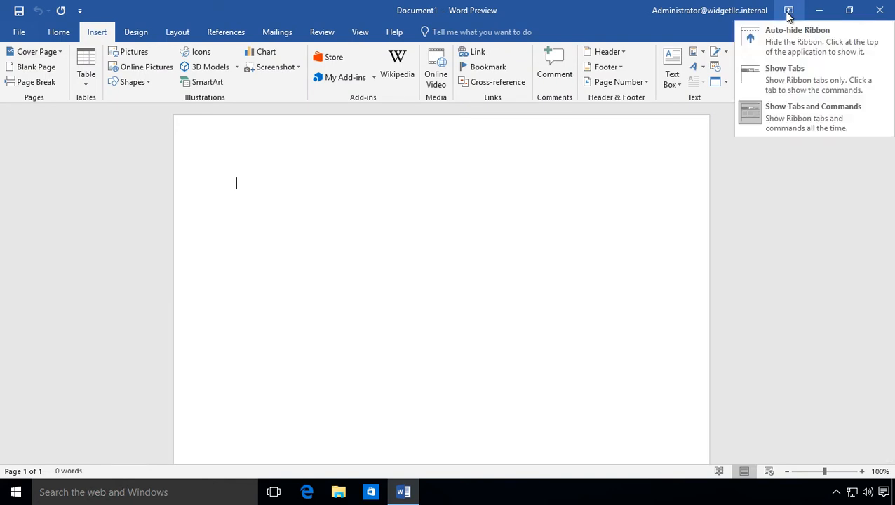
mouse_move(794, 78)
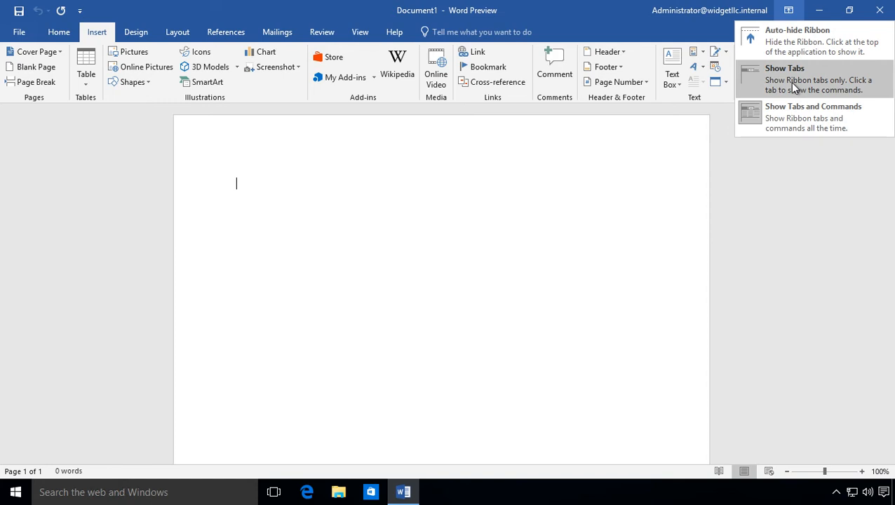
click(785, 79)
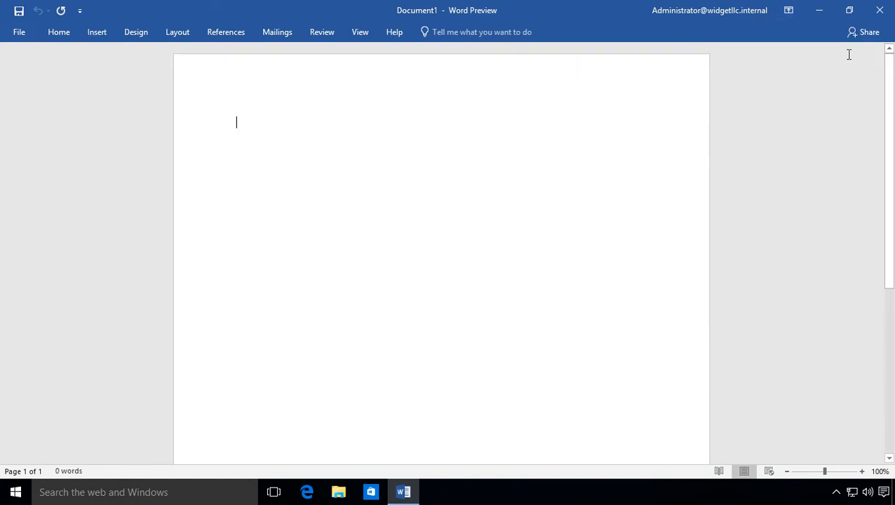
click(788, 10)
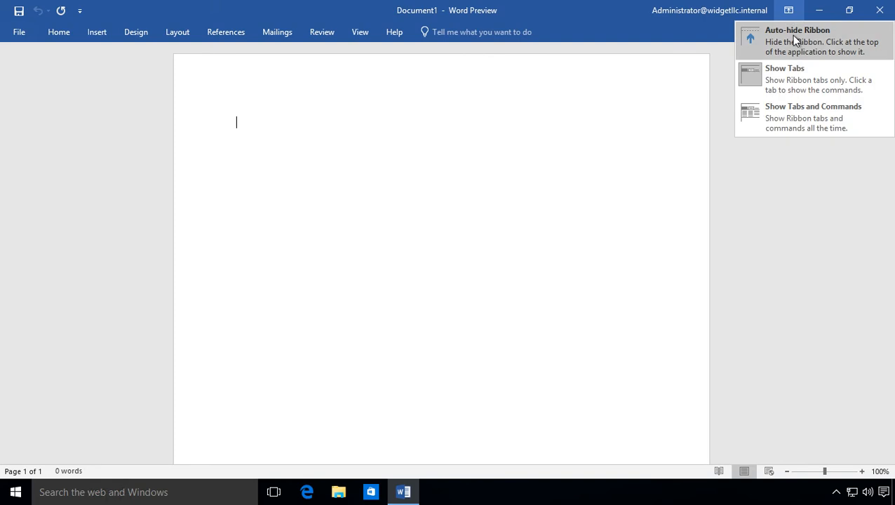
mouse_move(798, 56)
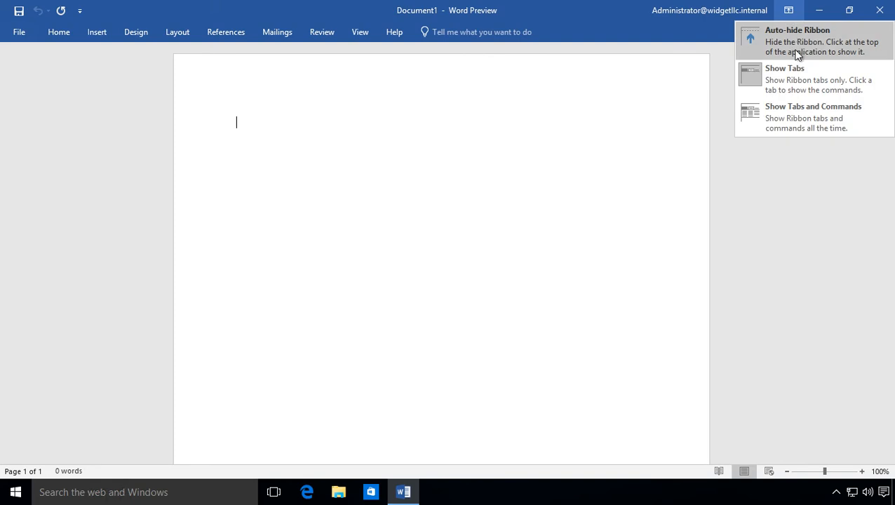
click(813, 117)
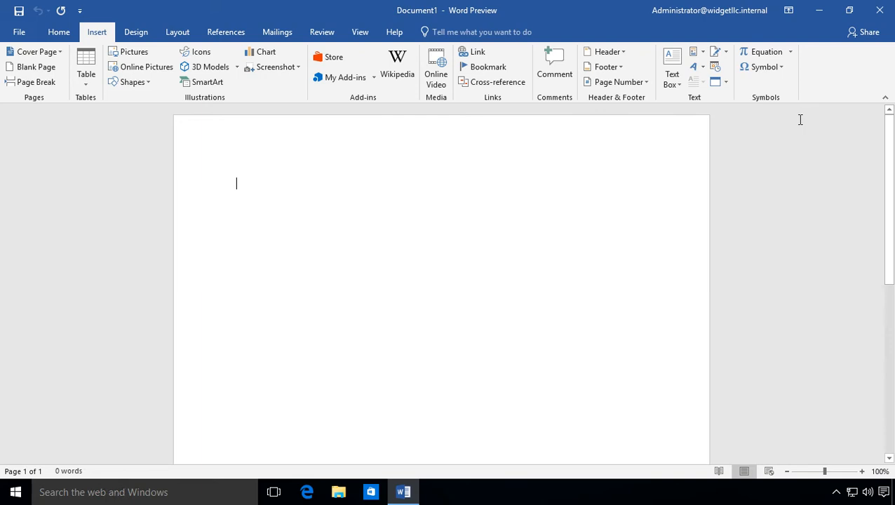
mouse_move(790, 30)
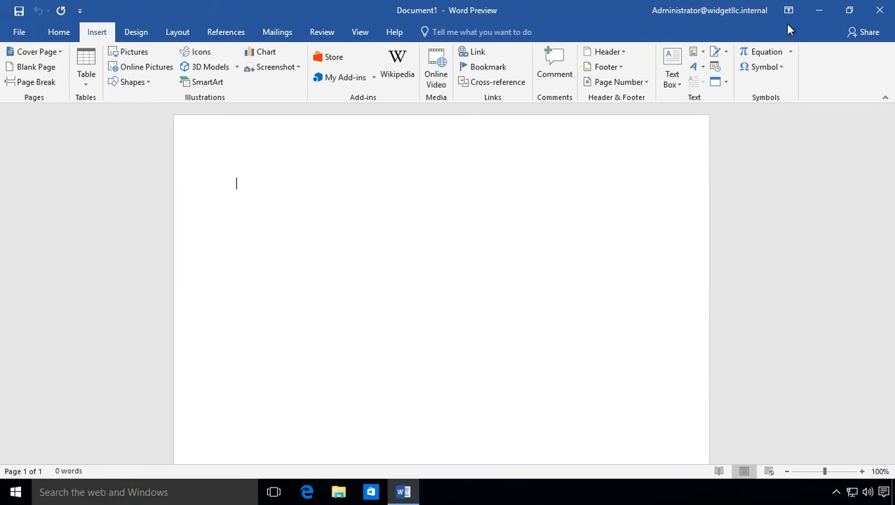
Open the Ribbon Display Options menu at the window's top right.
click(789, 10)
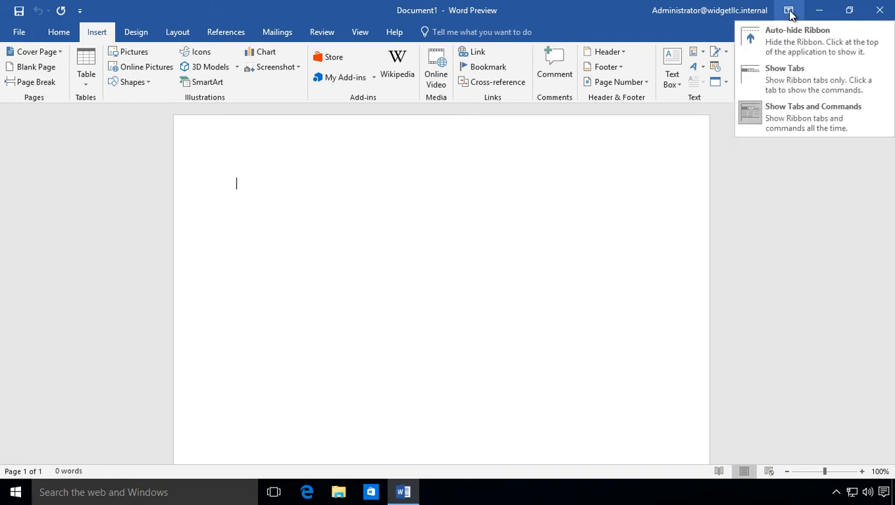
mouse_move(800, 35)
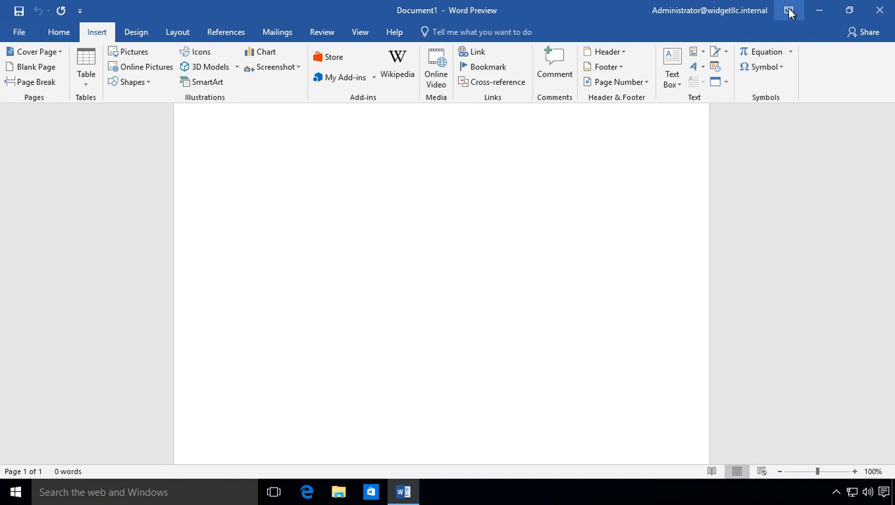
Choose Show Tabs and Commands in Ribbon Display Options, then reopen the menu to confirm.
click(789, 10)
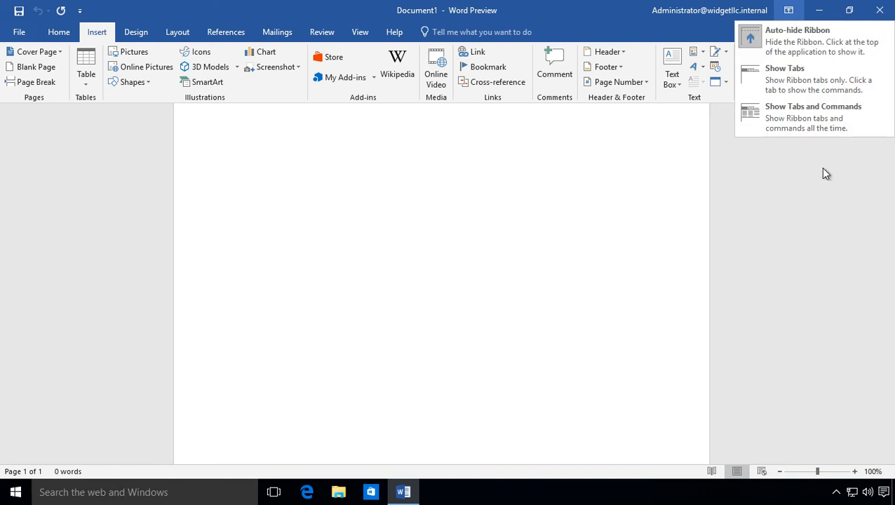
click(813, 106)
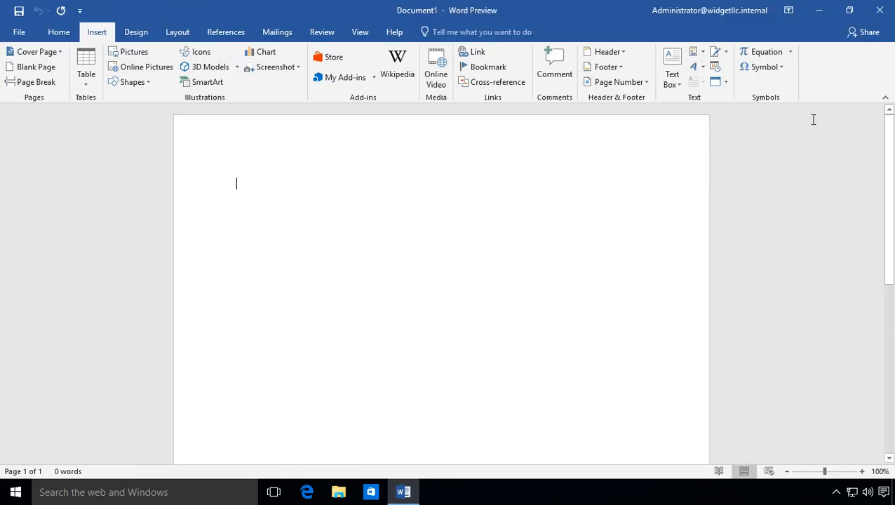
mouse_move(588, 193)
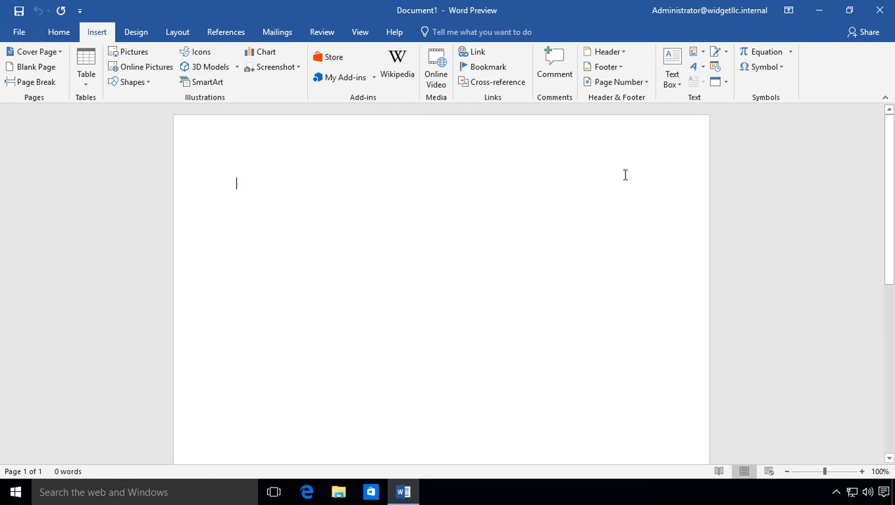
click(789, 10)
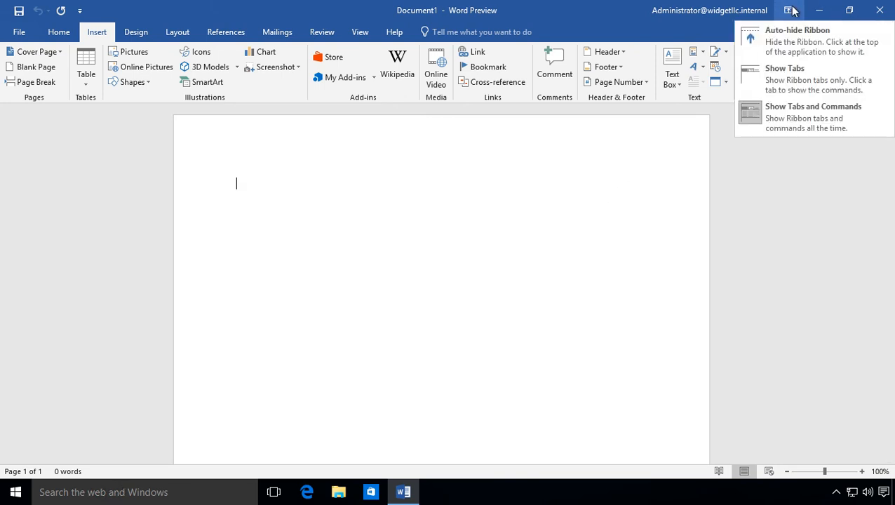